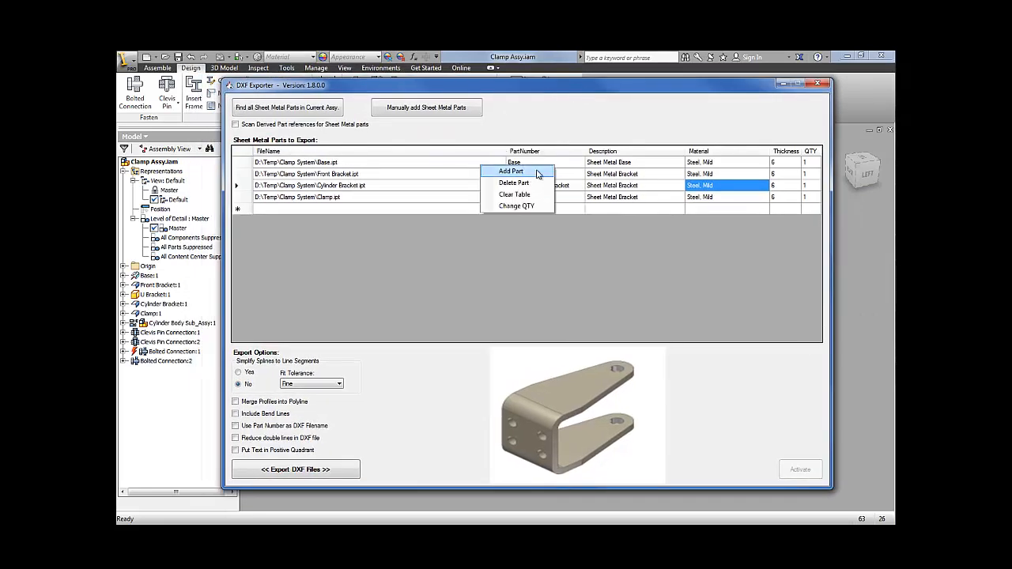
# Clear the table, find all four sheet metal parts in the assembly, and cancel manual adding
pyautogui.click(514, 195)
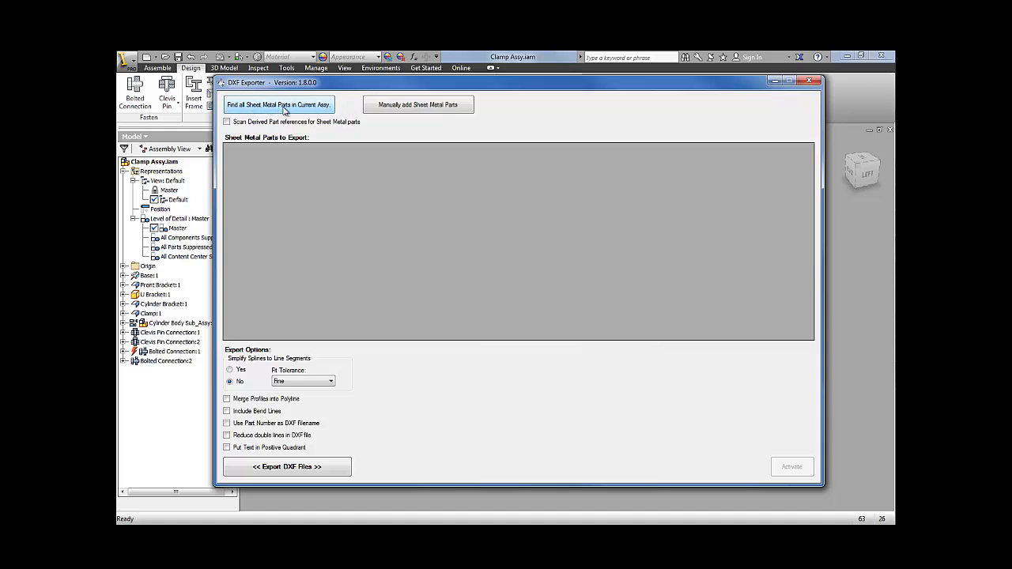
pyautogui.click(278, 105)
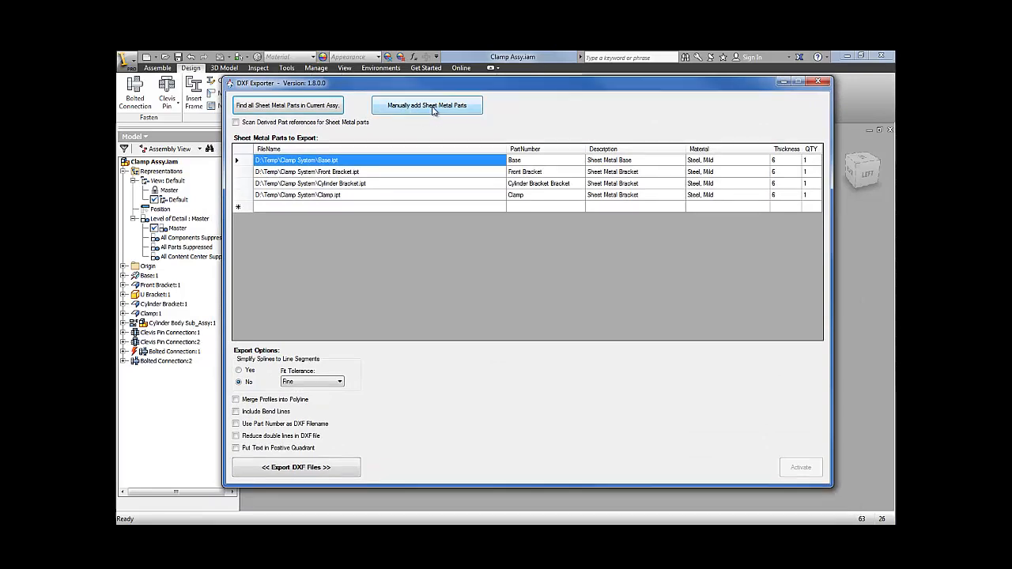
pyautogui.click(427, 104)
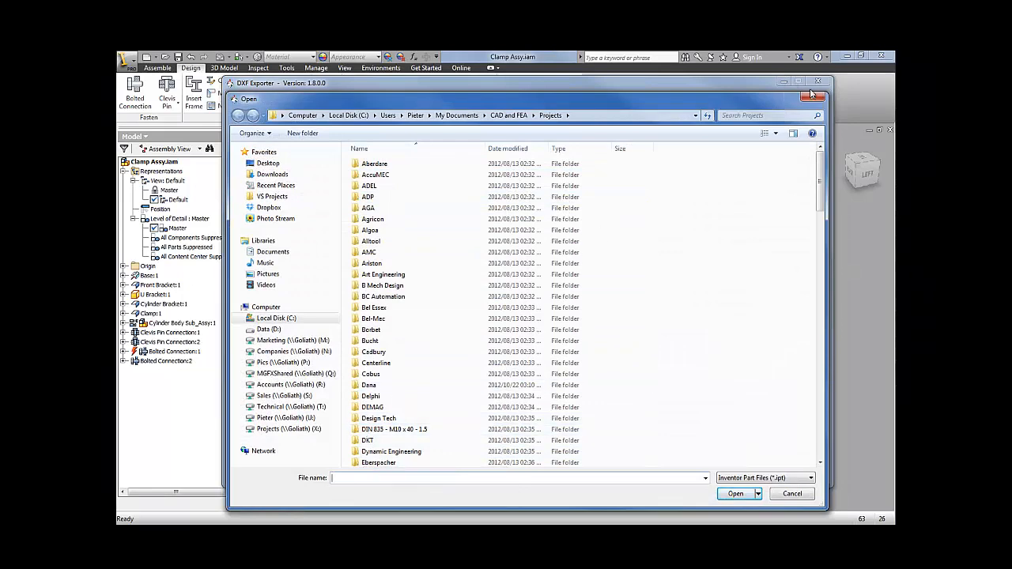
pyautogui.click(791, 494)
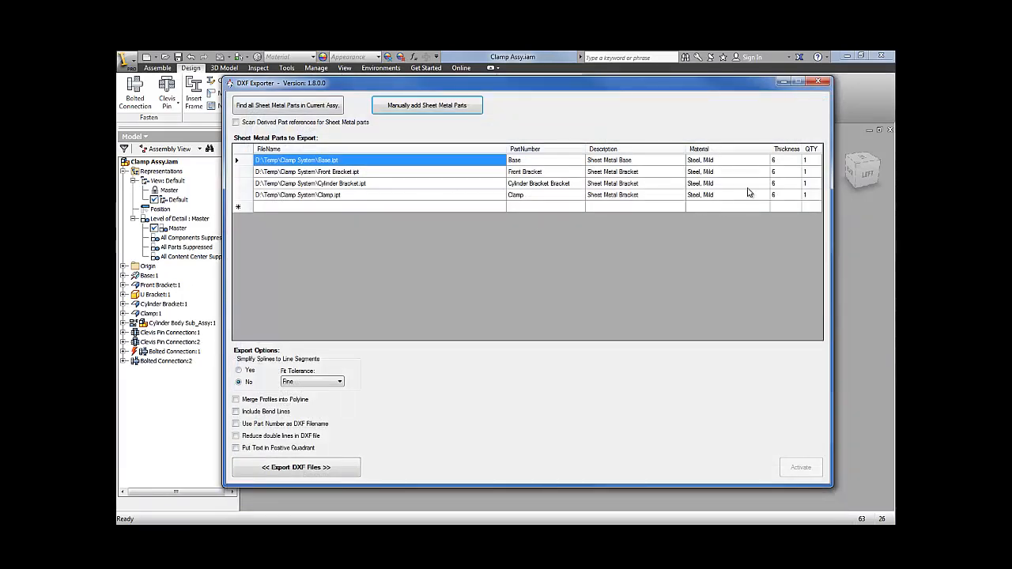
# Preview the Cylinder Bracket then the Front Bracket, and show the table's context menu
pyautogui.click(356, 184)
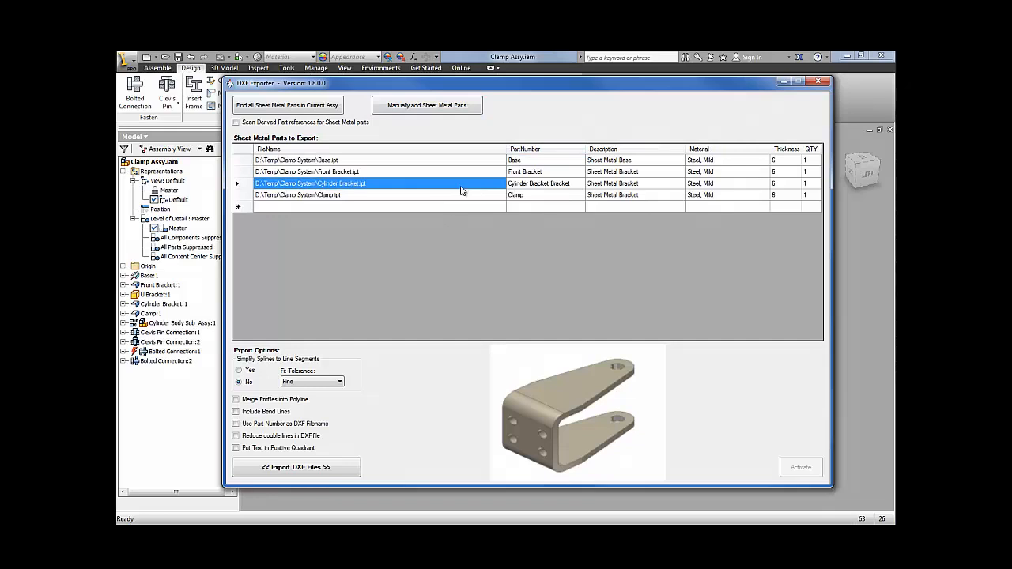
pyautogui.click(378, 170)
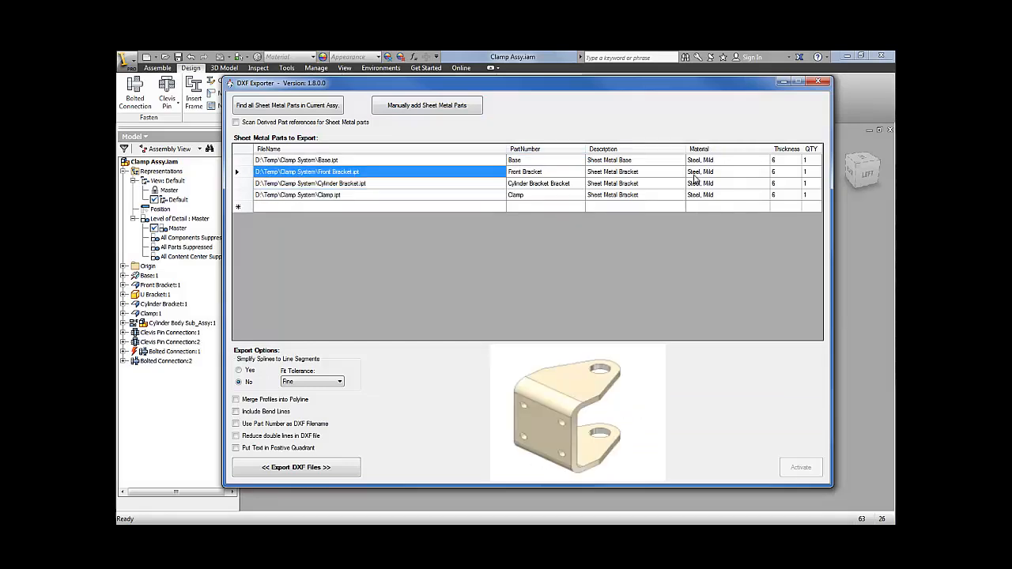
pyautogui.rightClick(529, 171)
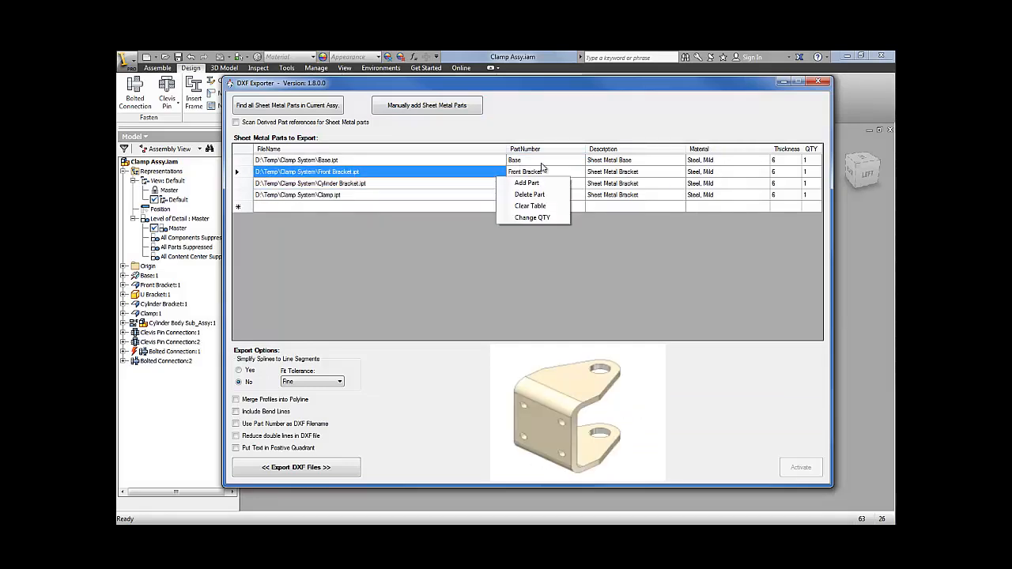
pyautogui.moveTo(529, 205)
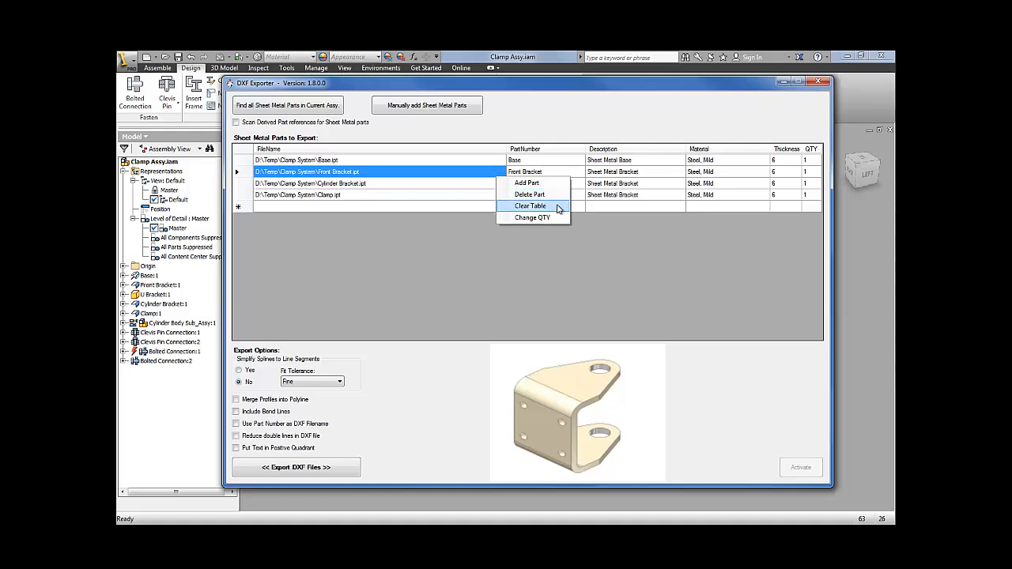
pyautogui.moveTo(549, 220)
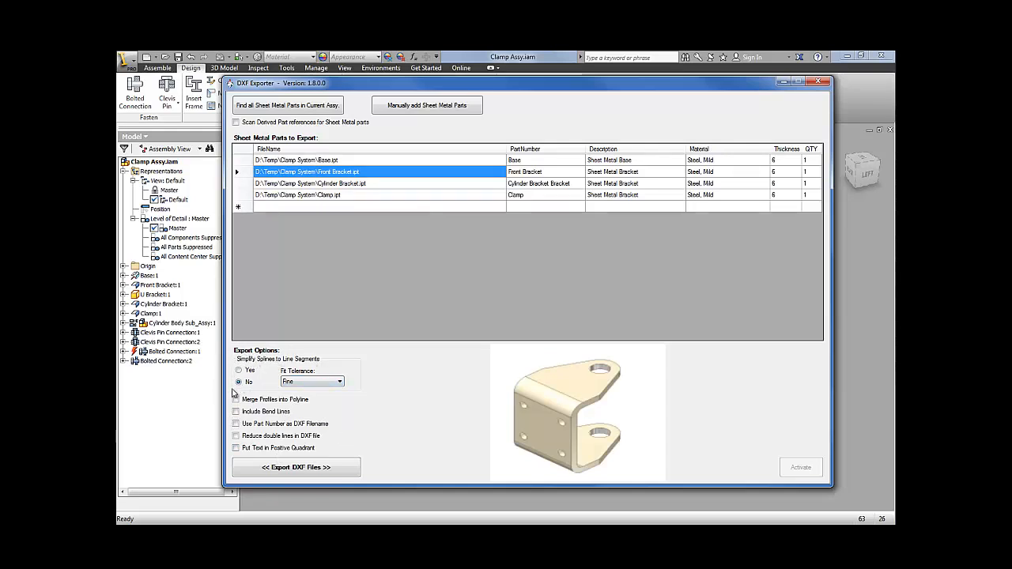
pyautogui.moveTo(355, 373)
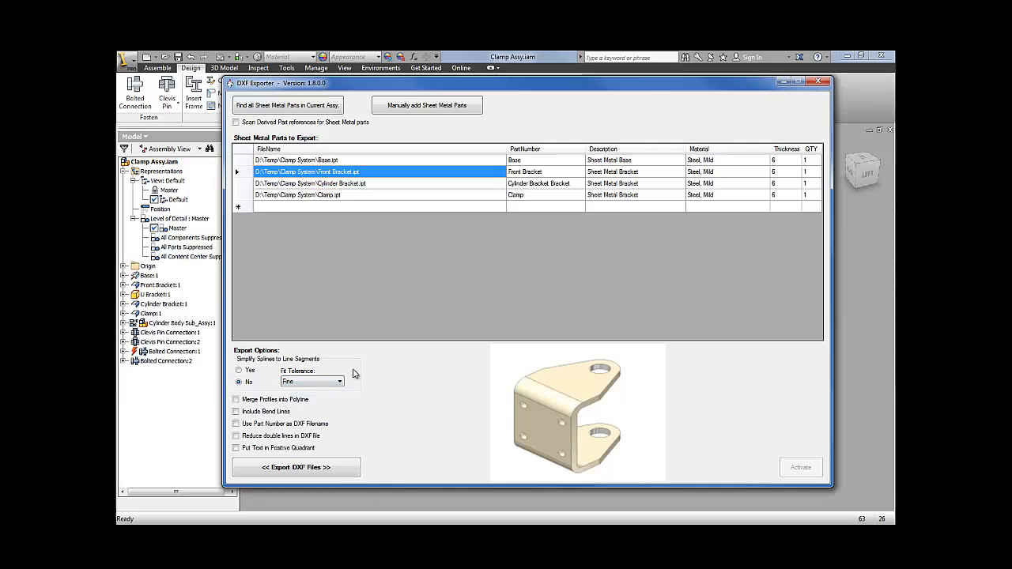
pyautogui.moveTo(355, 373)
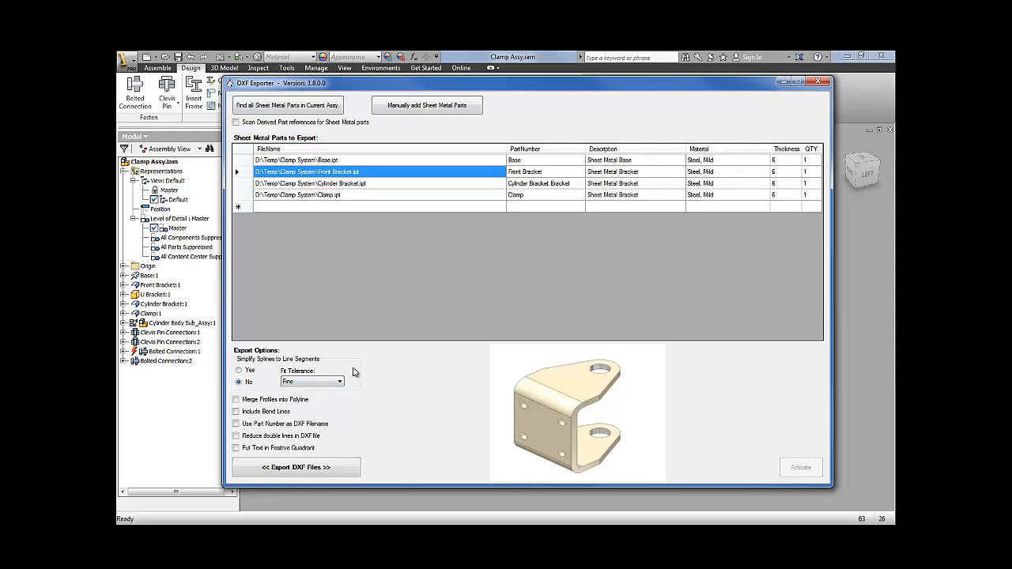
pyautogui.moveTo(355, 370)
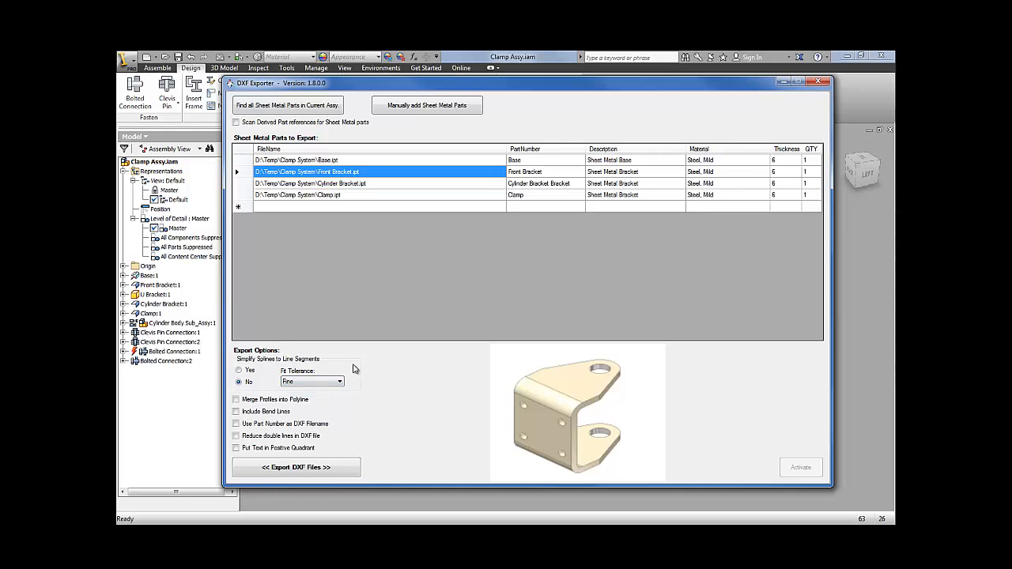
pyautogui.moveTo(357, 372)
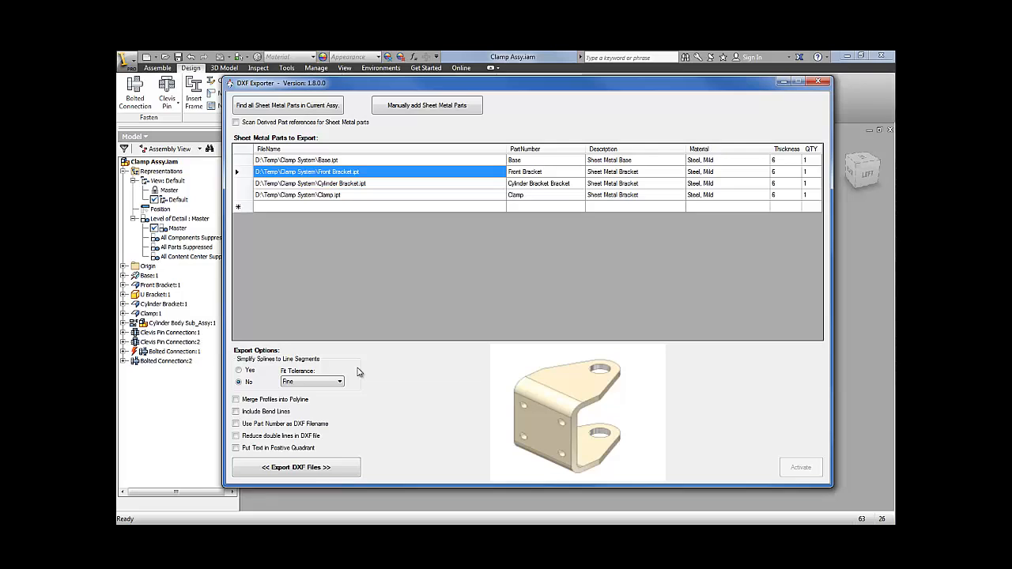
pyautogui.moveTo(351, 373)
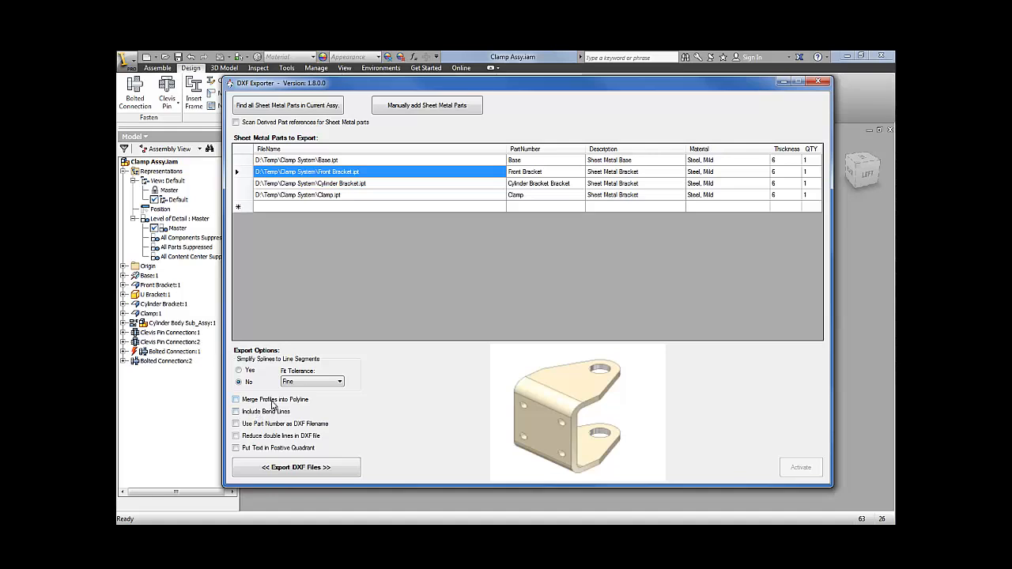
pyautogui.moveTo(286, 412)
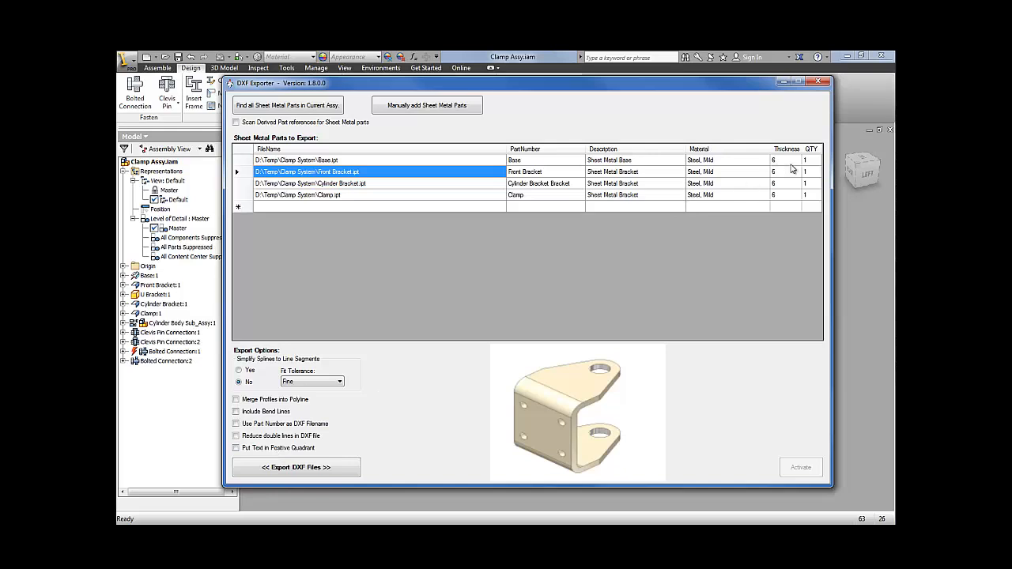
pyautogui.moveTo(705, 187)
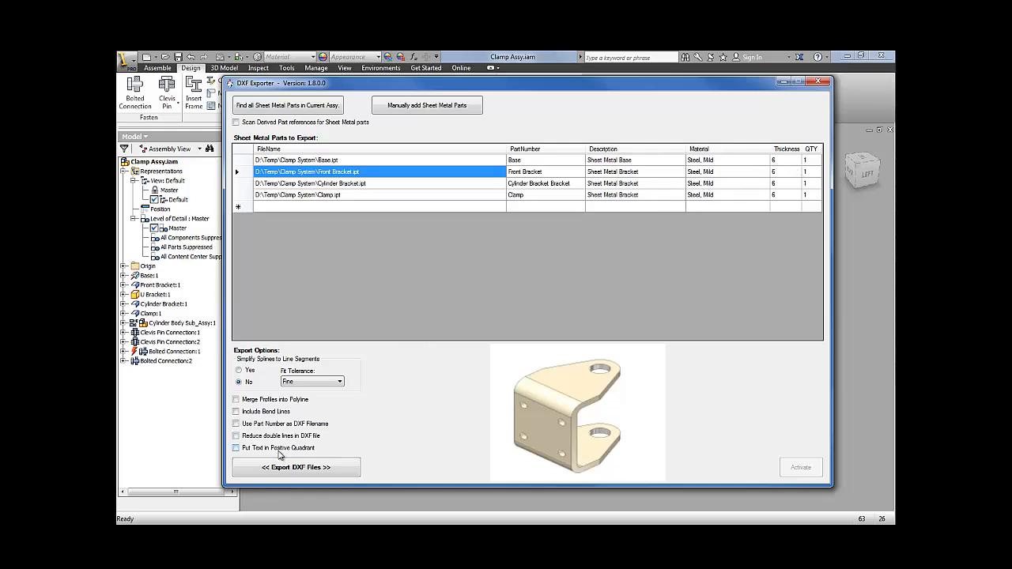
pyautogui.moveTo(266, 452)
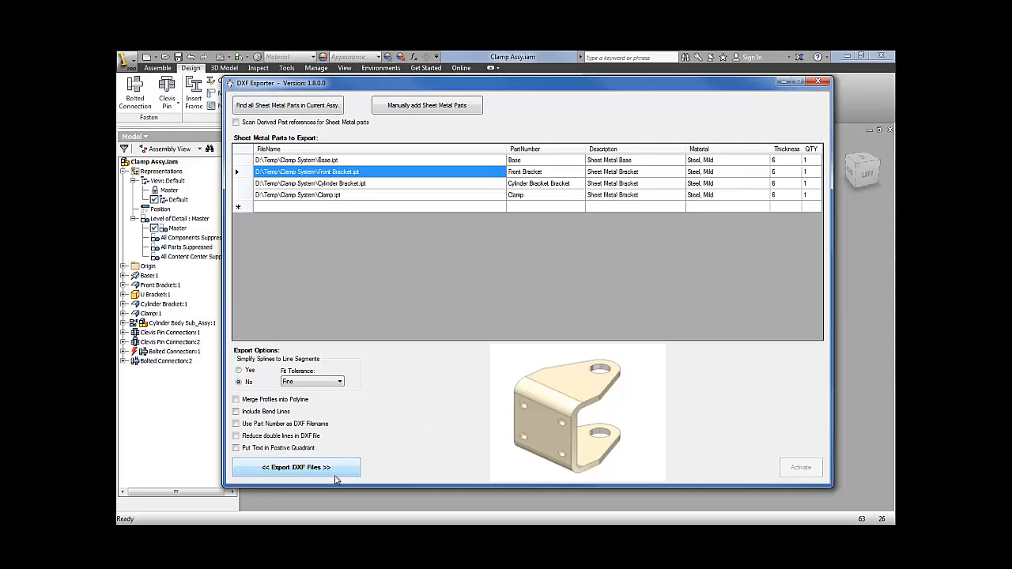
# Export the four listed parts as DXF flat patterns to the chosen destination folder
pyautogui.click(297, 468)
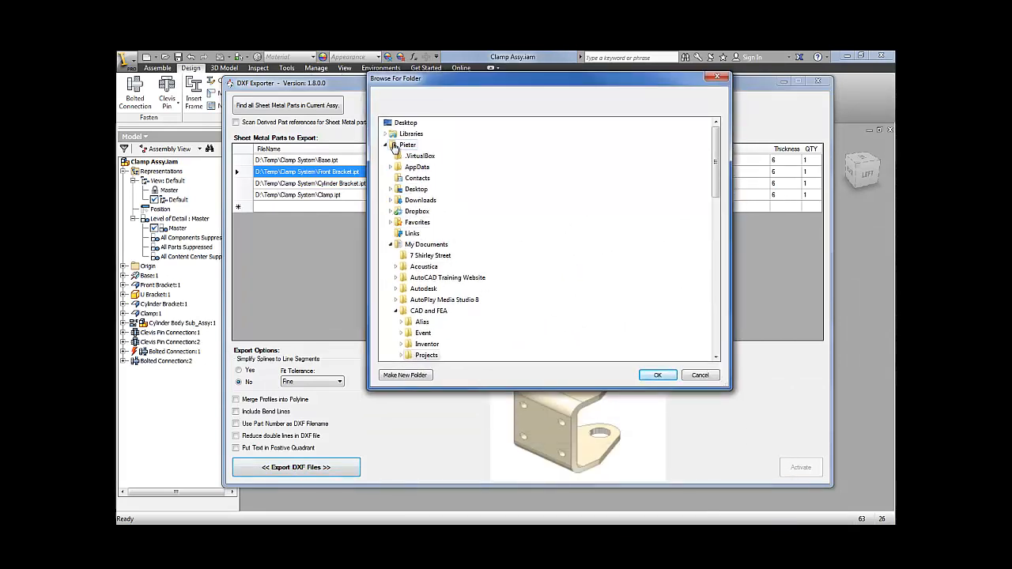
pyautogui.click(384, 145)
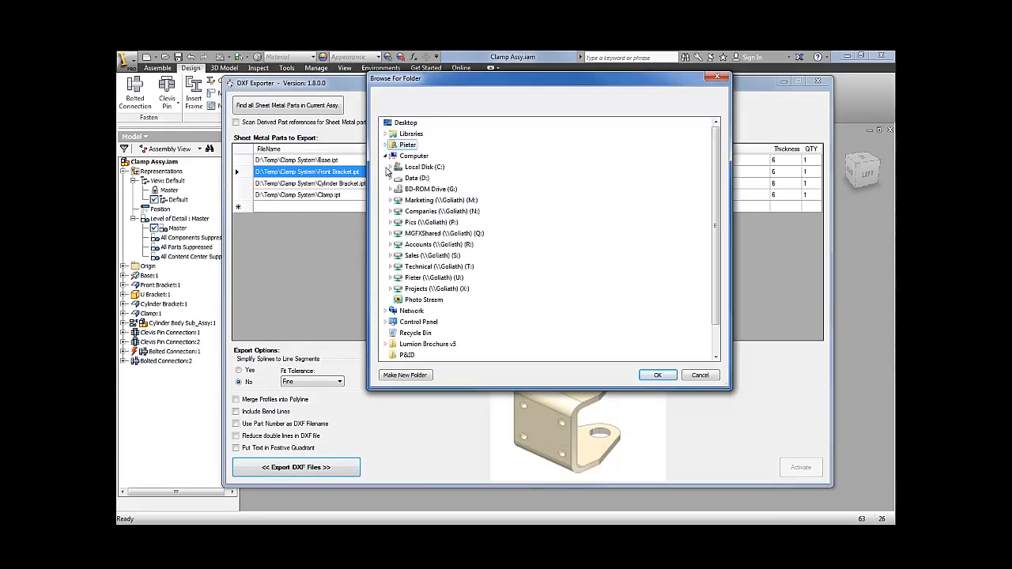
pyautogui.click(389, 168)
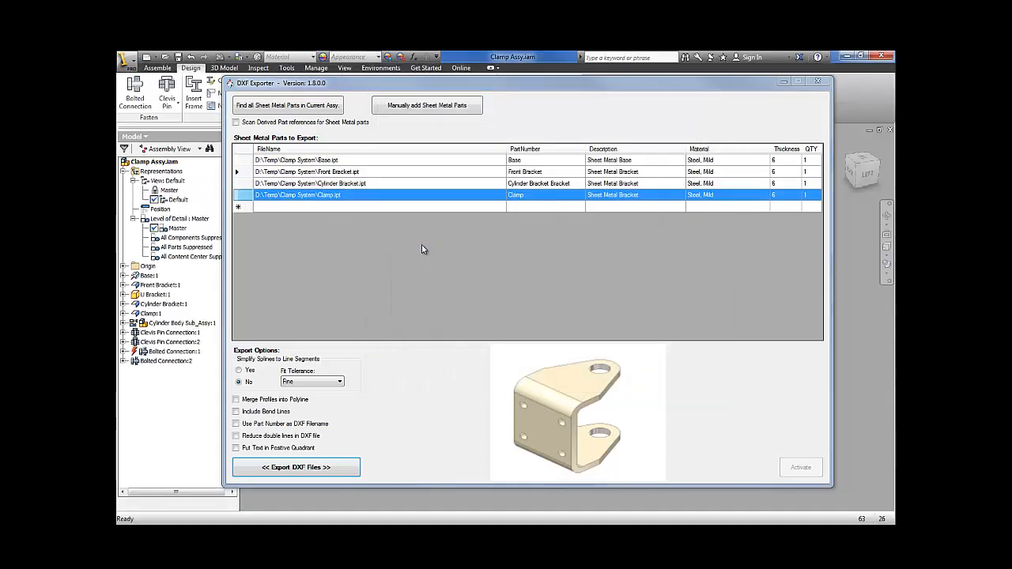
pyautogui.click(296, 469)
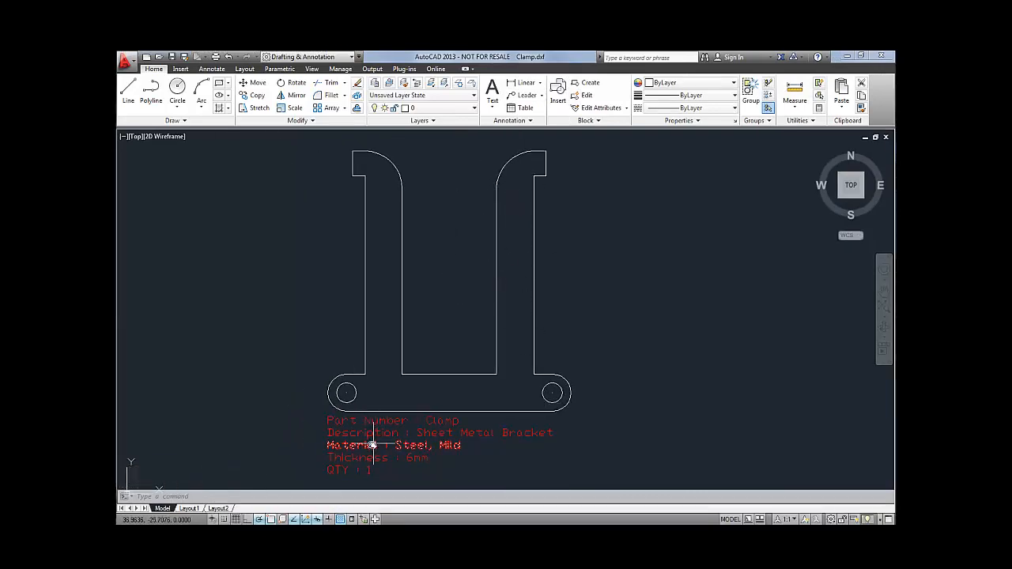
pyautogui.moveTo(370, 441)
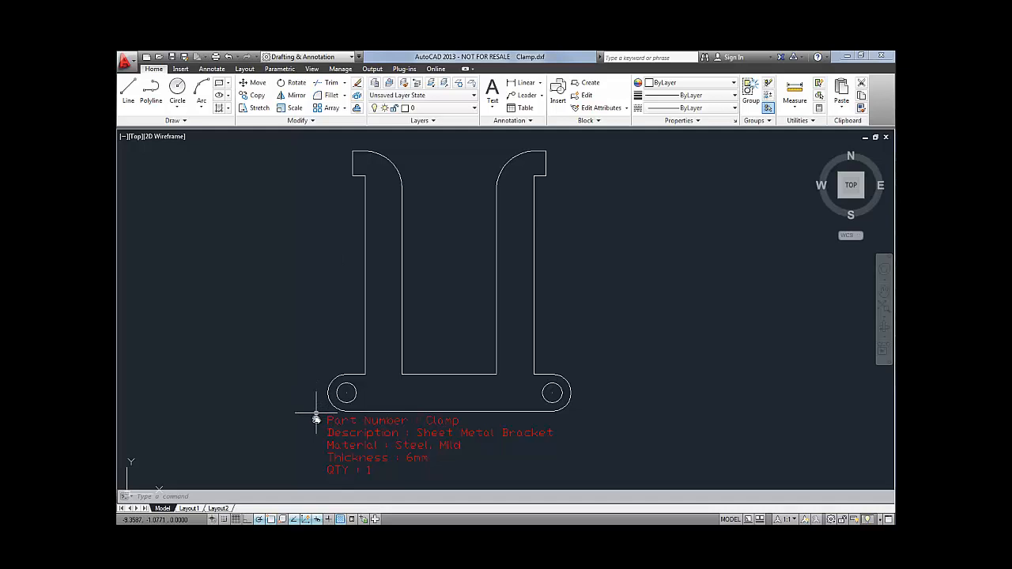
pyautogui.moveTo(611, 419)
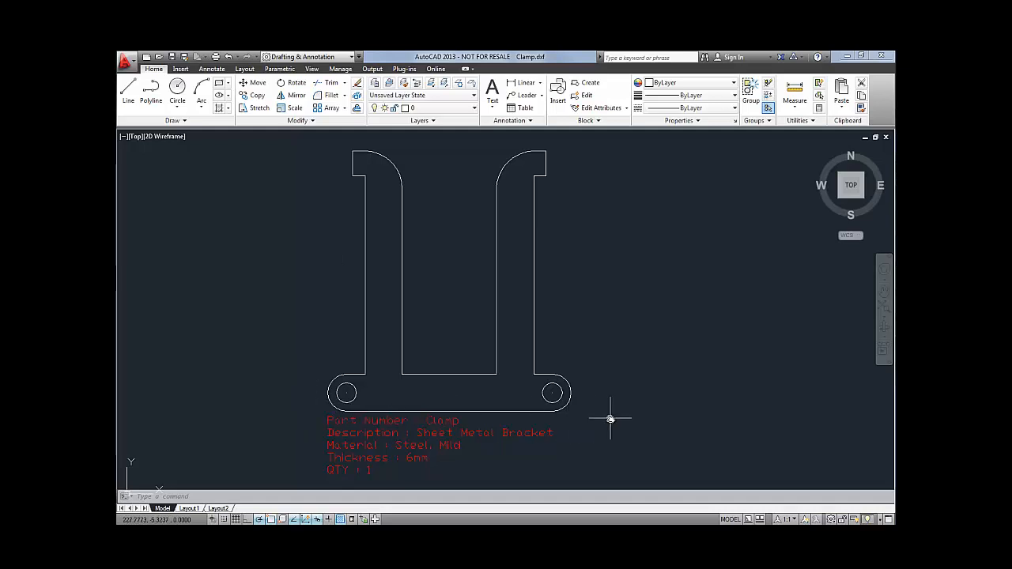
pyautogui.moveTo(591, 439)
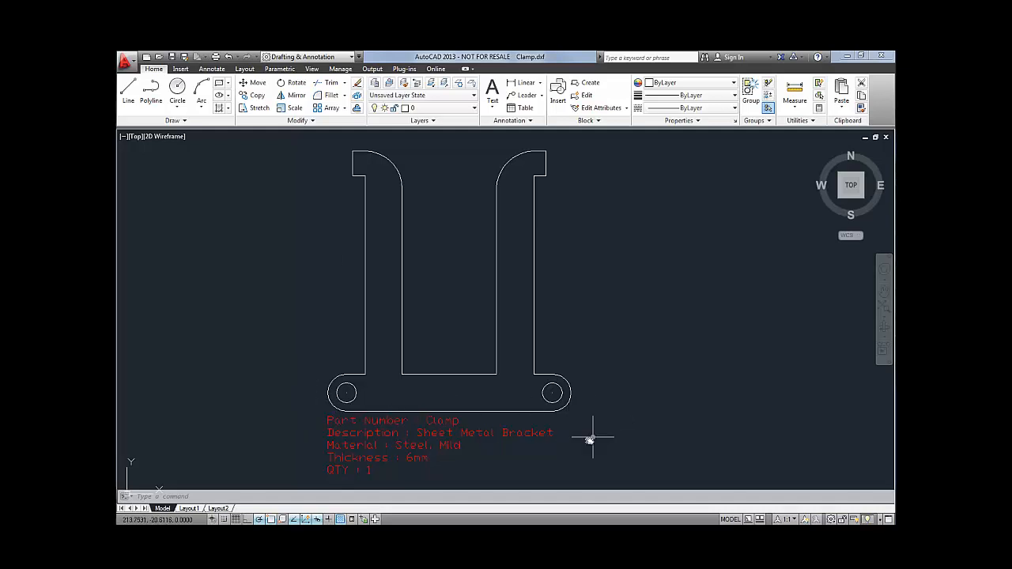
pyautogui.moveTo(584, 440)
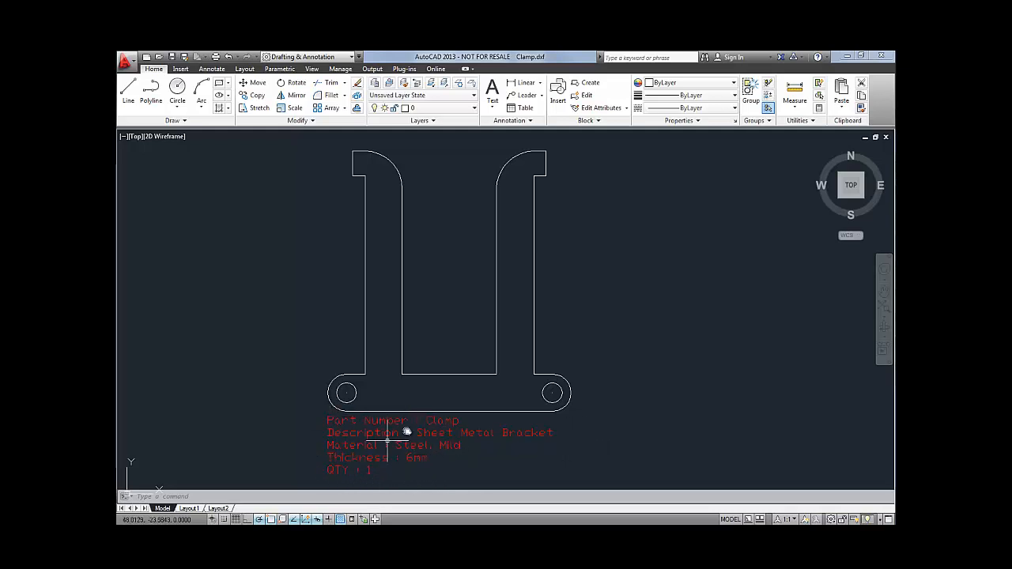
pyautogui.moveTo(430, 481)
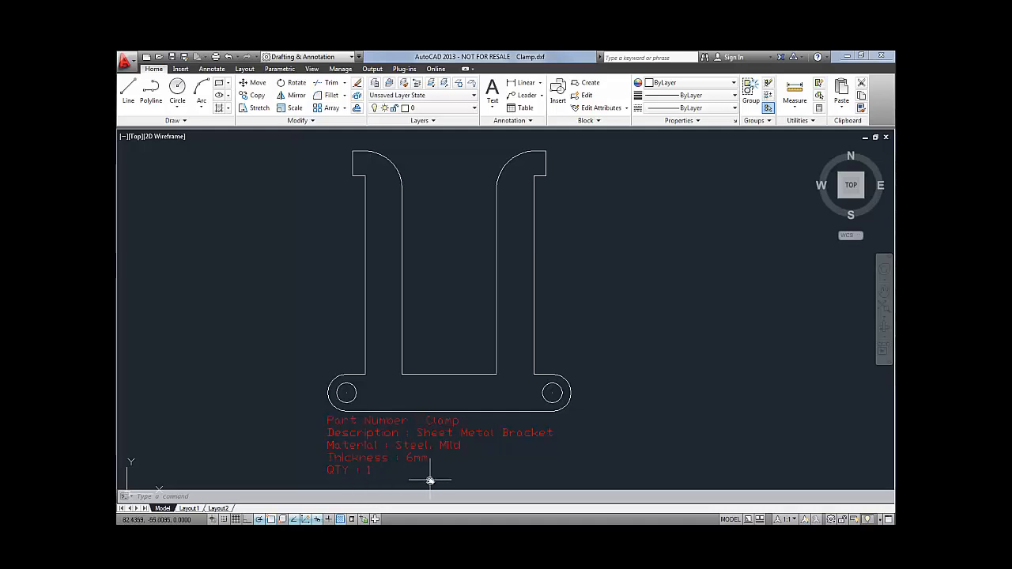
pyautogui.moveTo(679, 352)
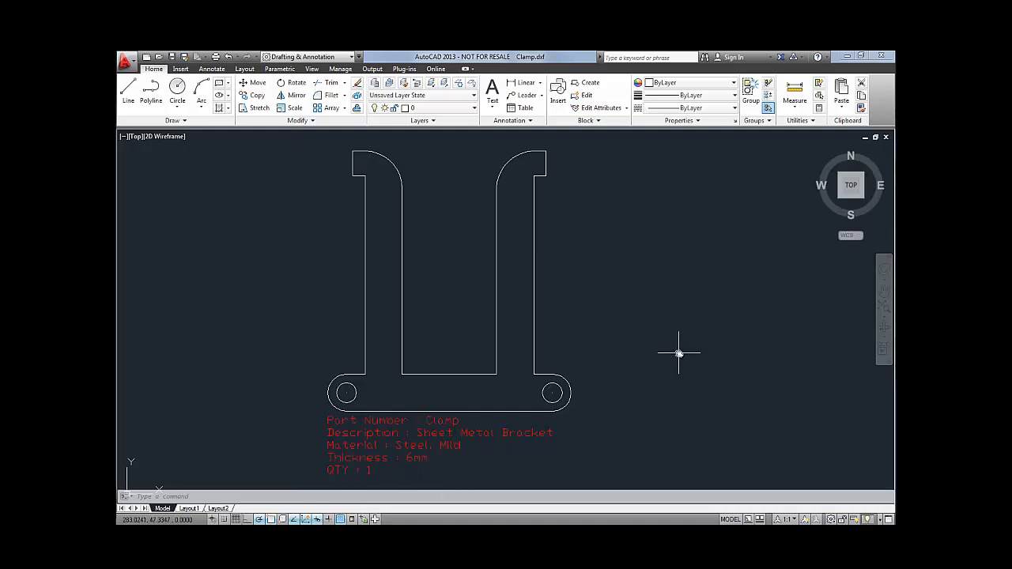